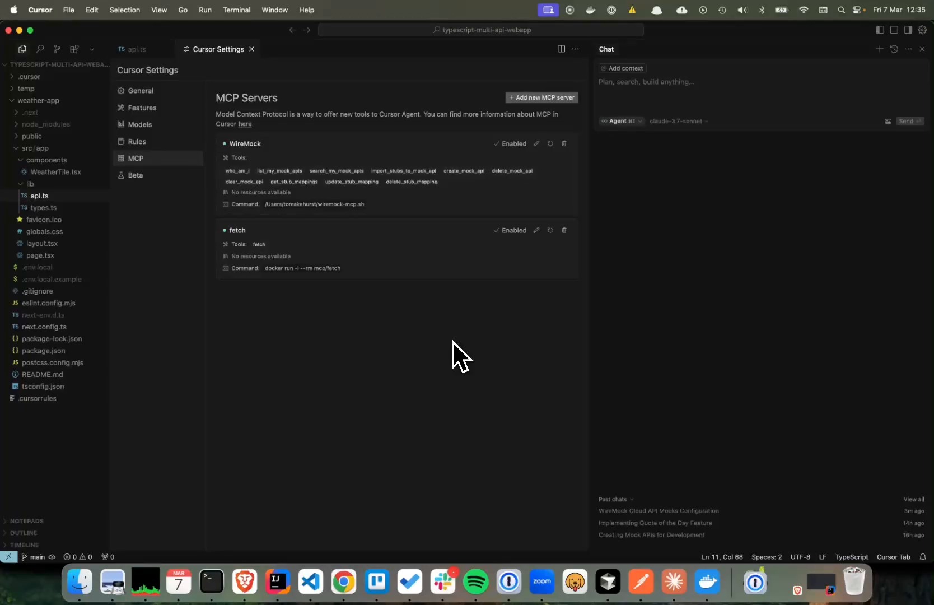
pyautogui.moveTo(401, 160)
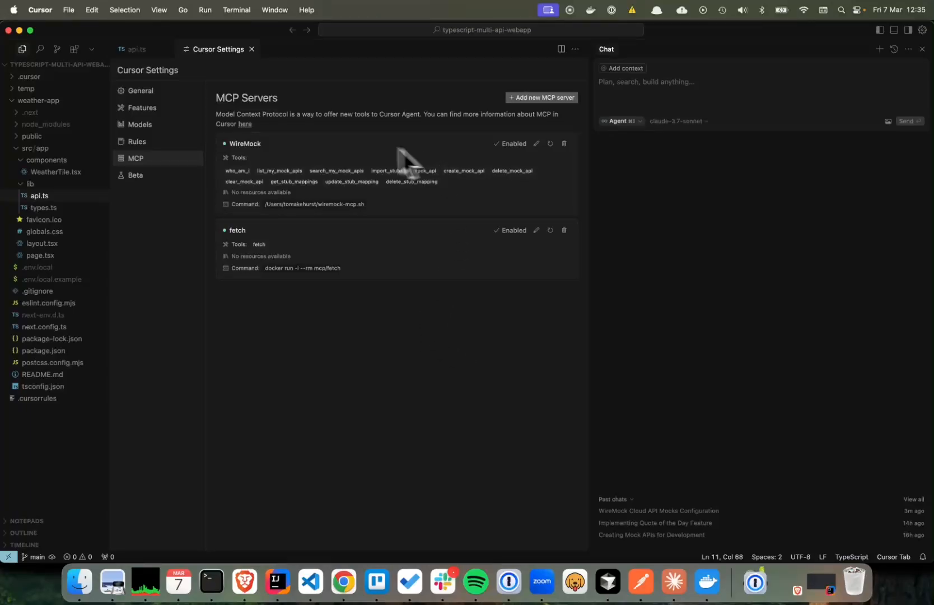
pyautogui.moveTo(376, 182)
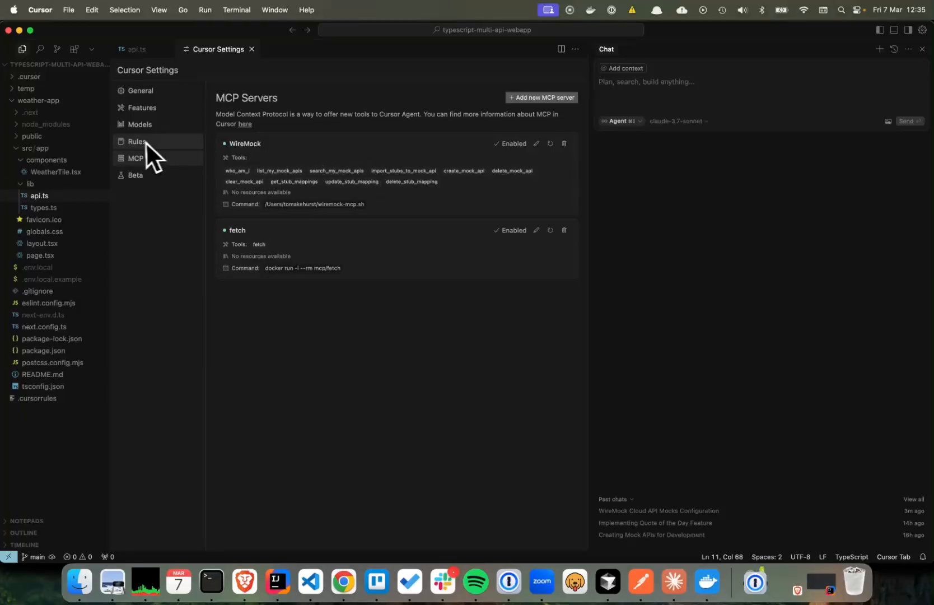
# Focus the Chat panel to request WireMock Cloud mocks for the project's APIs in development mode
pyautogui.click(134, 141)
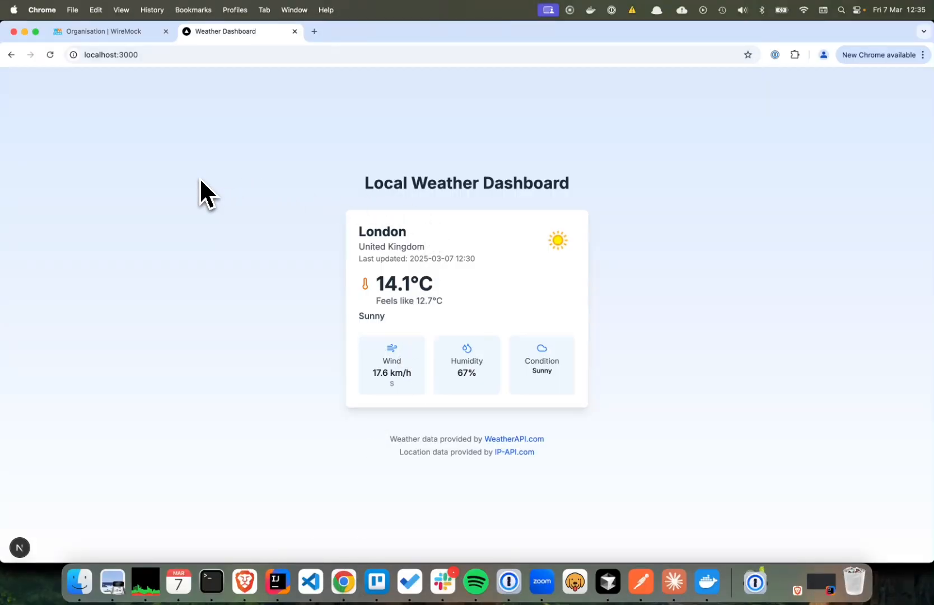
pyautogui.moveTo(620, 202)
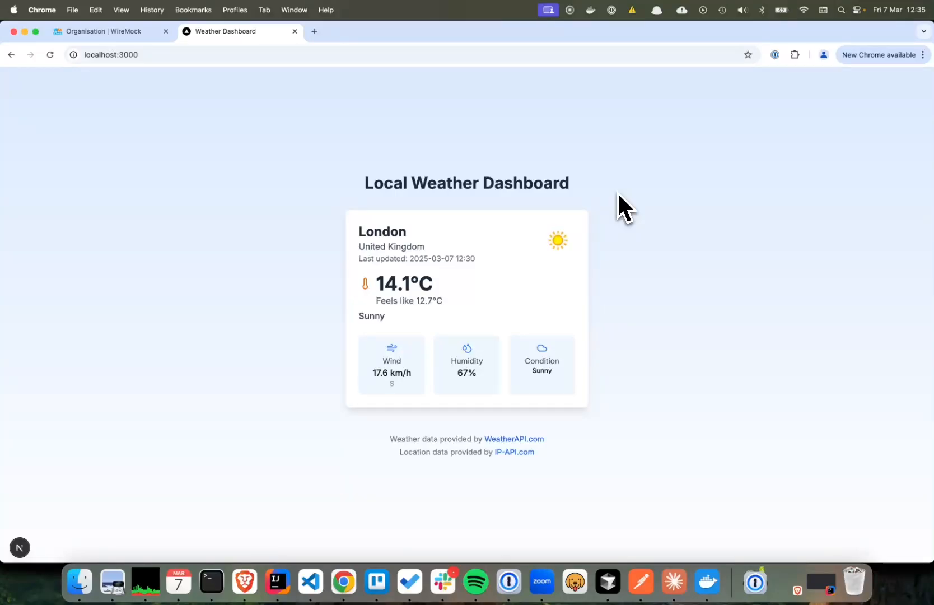
pyautogui.moveTo(673, 345)
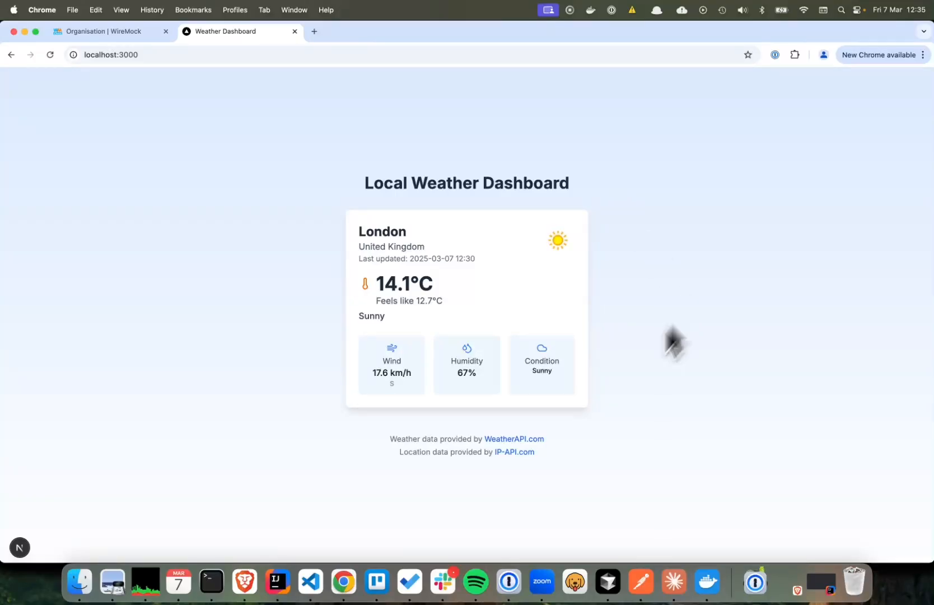
pyautogui.moveTo(515, 472)
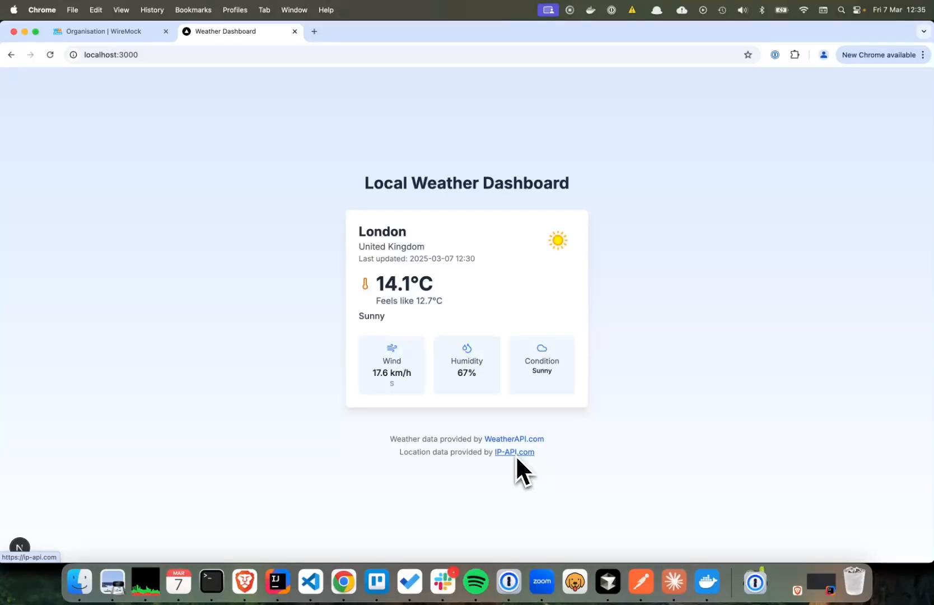
pyautogui.moveTo(517, 447)
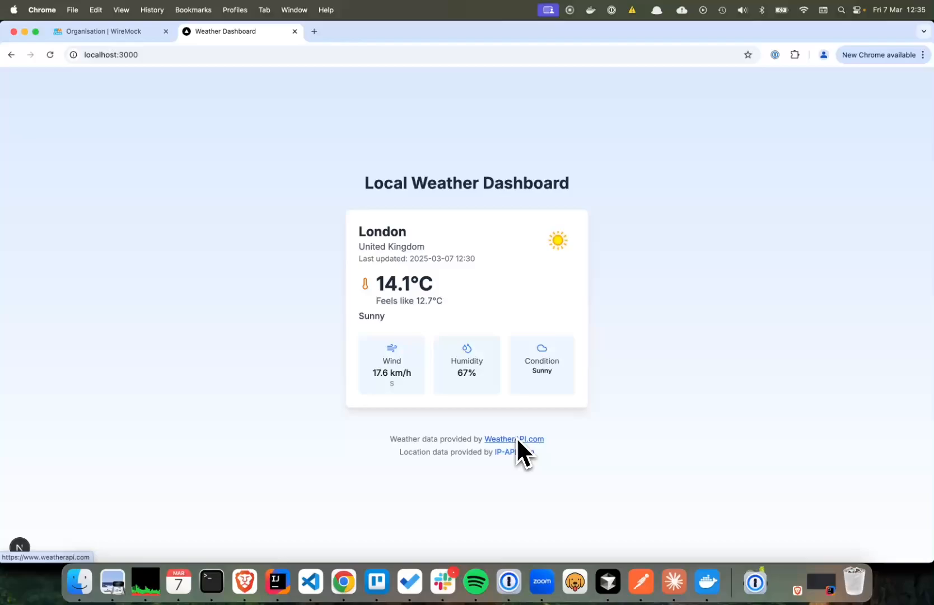
pyautogui.moveTo(653, 396)
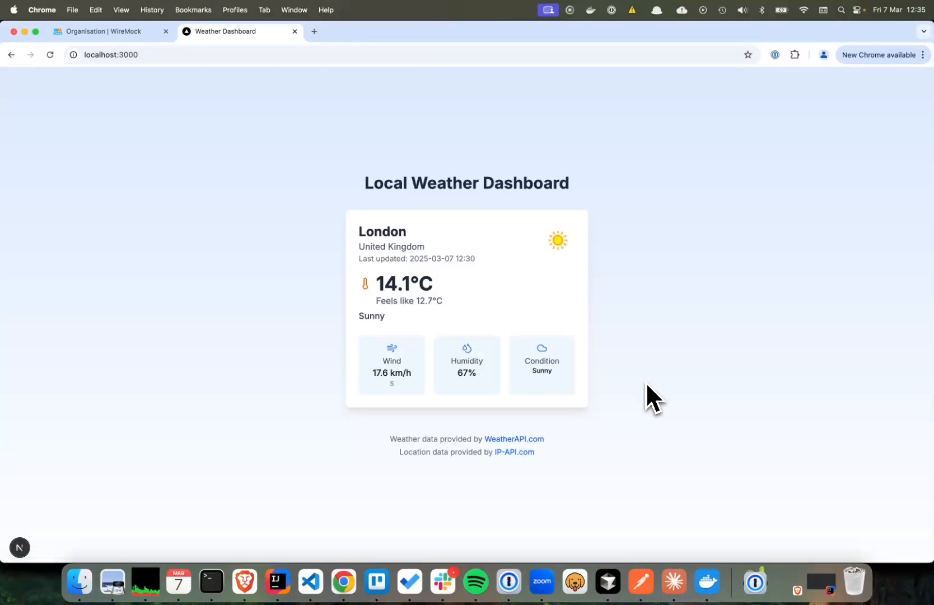
pyautogui.moveTo(205, 243)
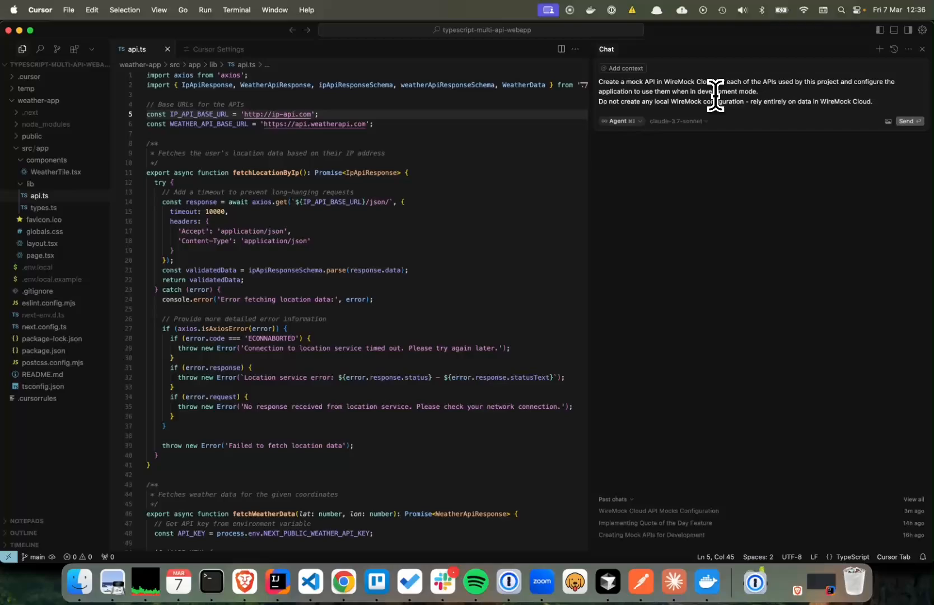
pyautogui.moveTo(723, 93)
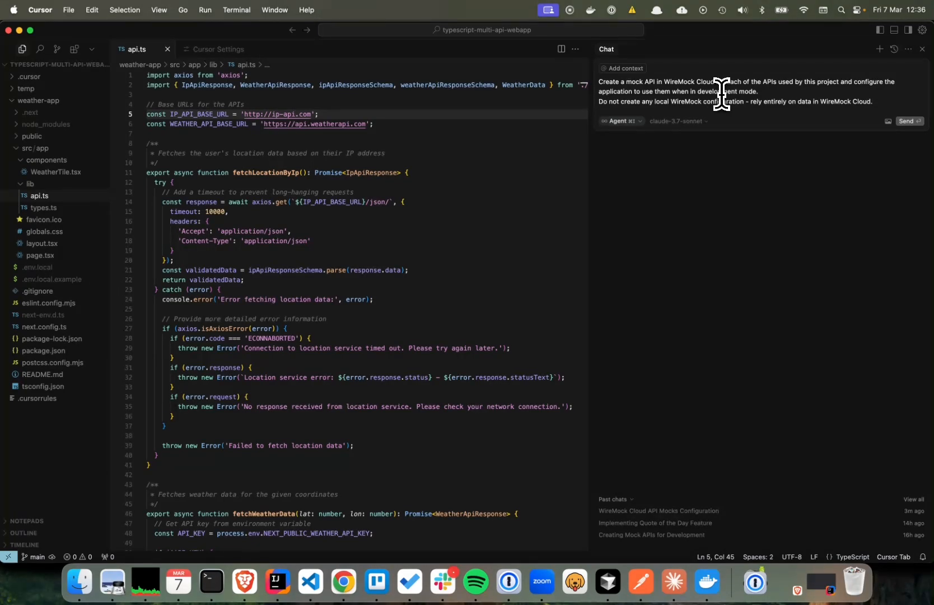
pyautogui.moveTo(683, 92)
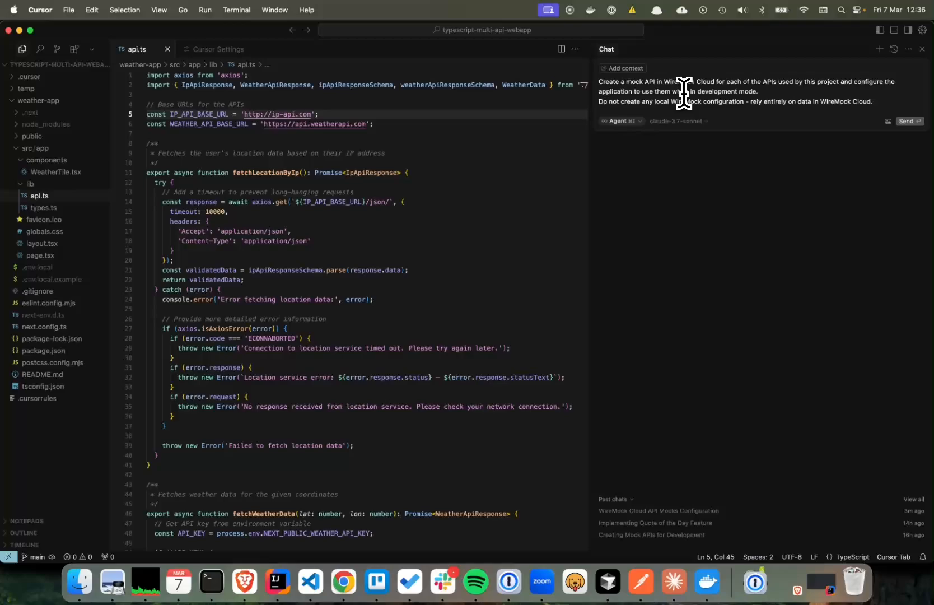
pyautogui.moveTo(604, 106)
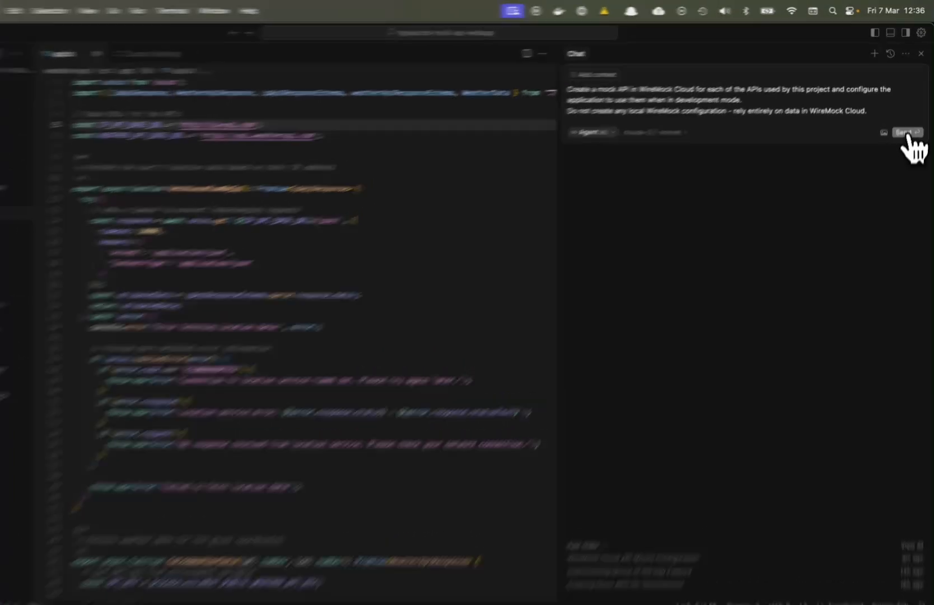
# Send the request so the agent creates the mocks and edits next.config.ts and api.ts, then move to Chrome
pyautogui.click(907, 132)
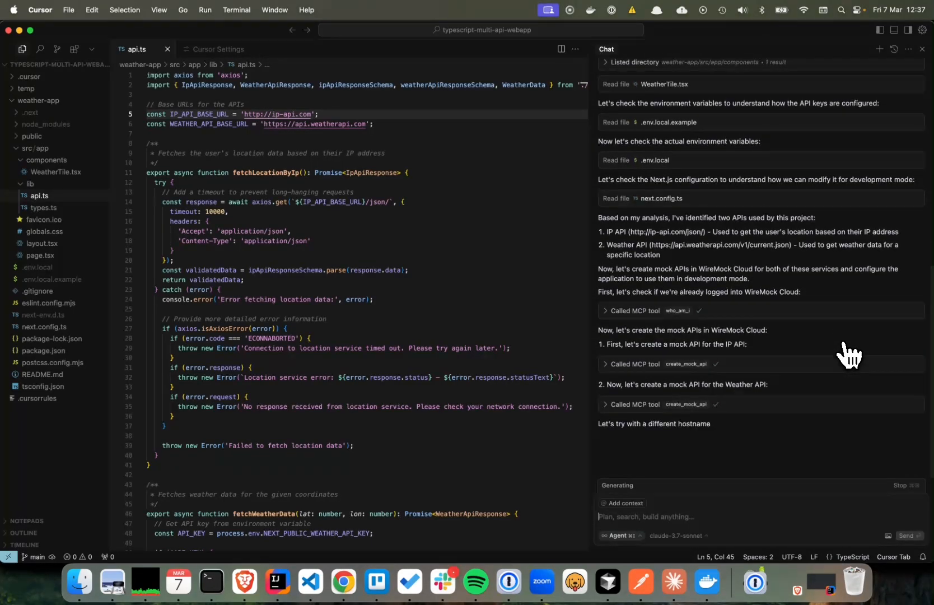
pyautogui.scroll(-3)
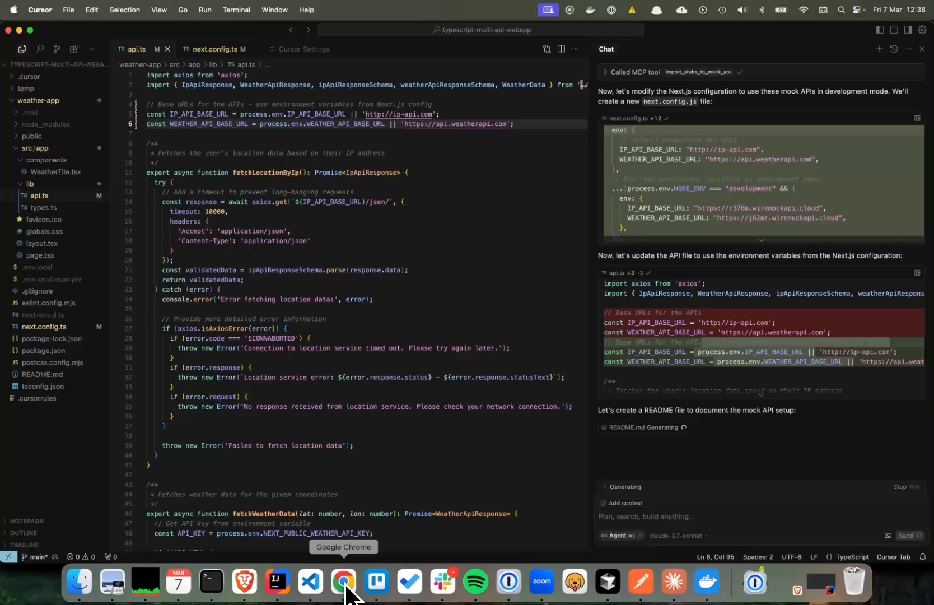
pyautogui.click(342, 580)
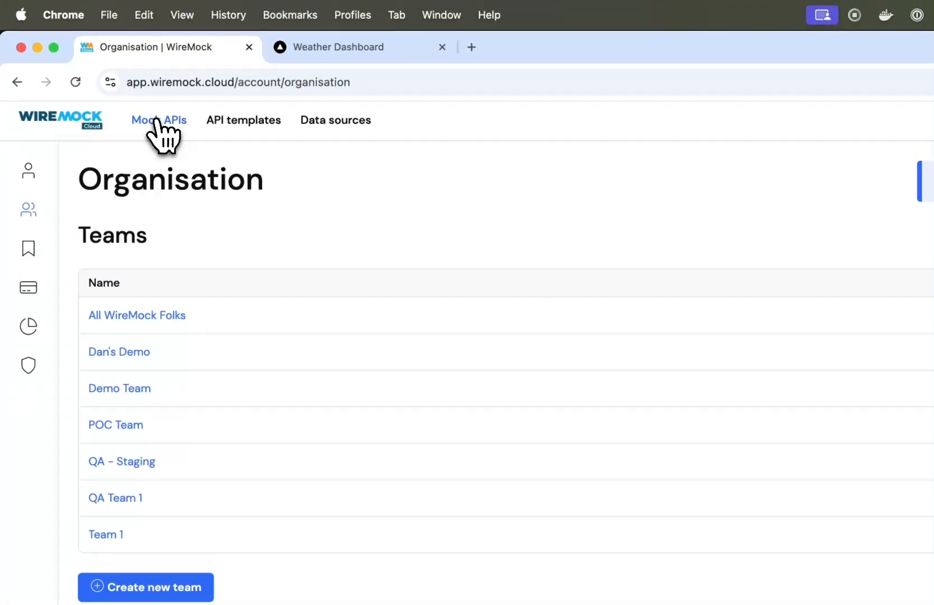
# From the Mock APIs list, review the ip-api-mock's IP API - Get Location Data stub request and response
pyautogui.click(159, 120)
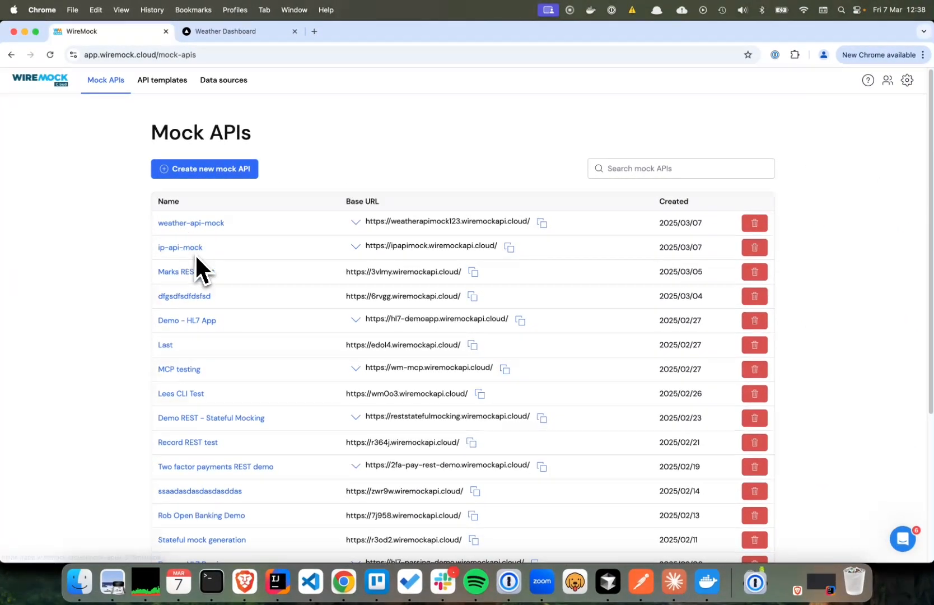
pyautogui.moveTo(197, 239)
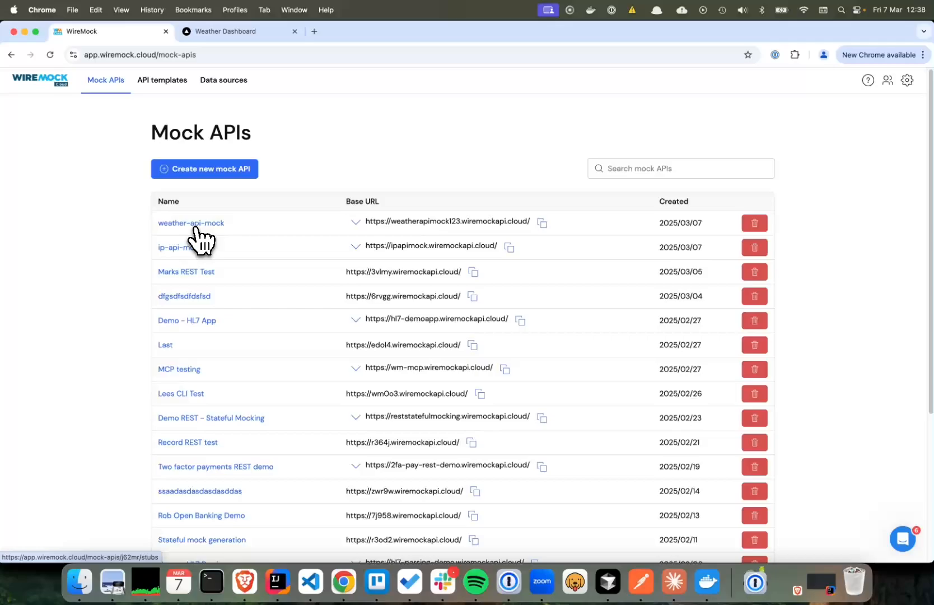
pyautogui.click(190, 223)
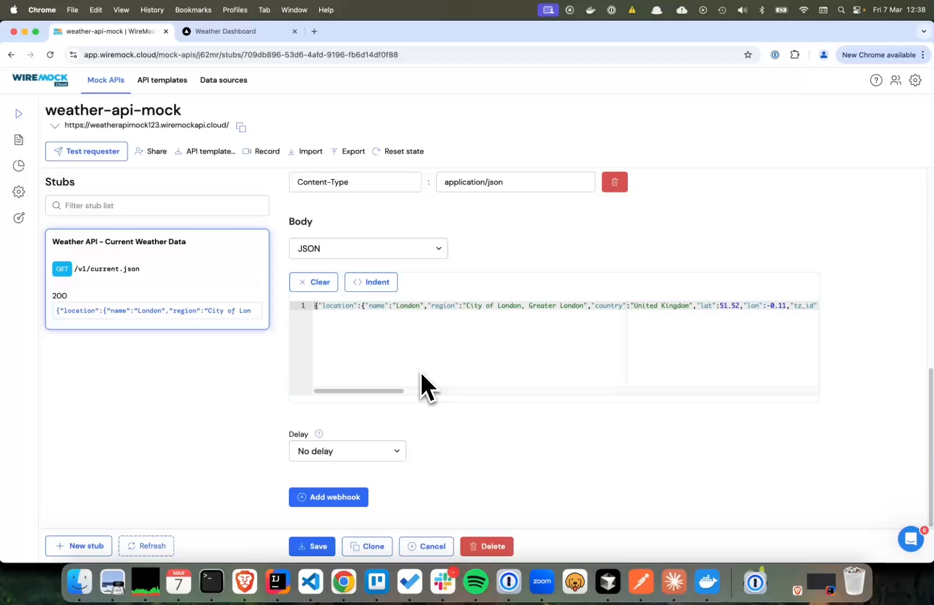
pyautogui.moveTo(462, 352)
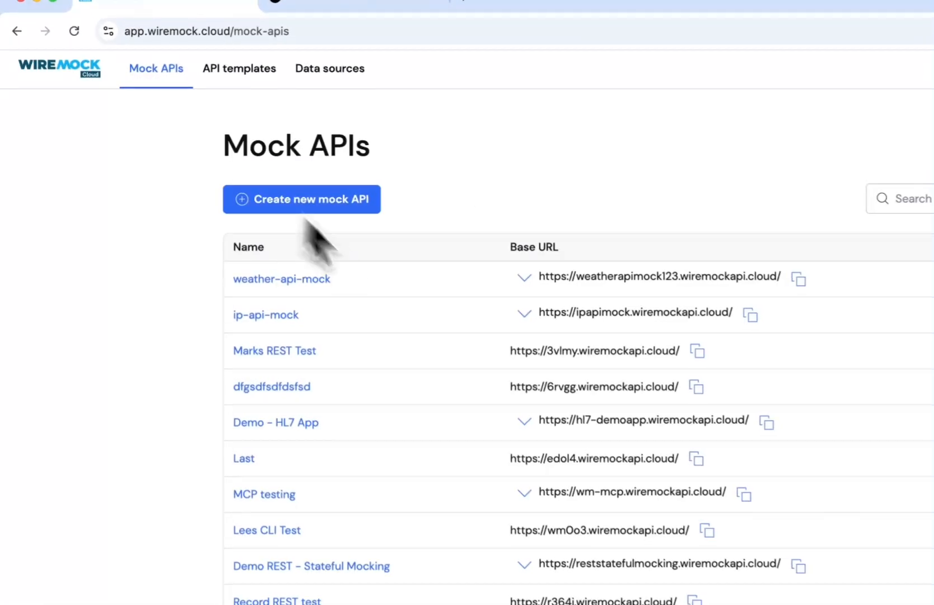
pyautogui.click(265, 315)
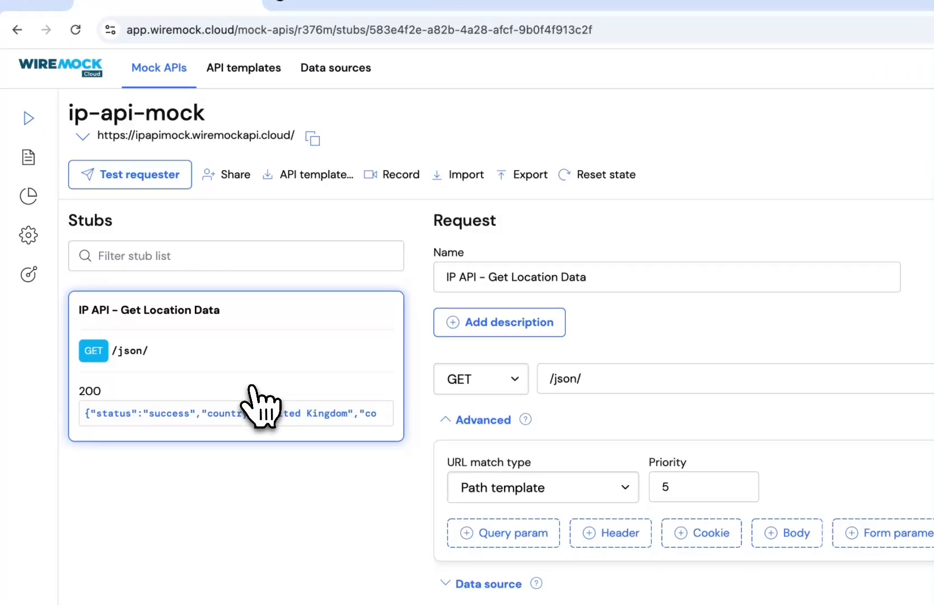
pyautogui.scroll(-3)
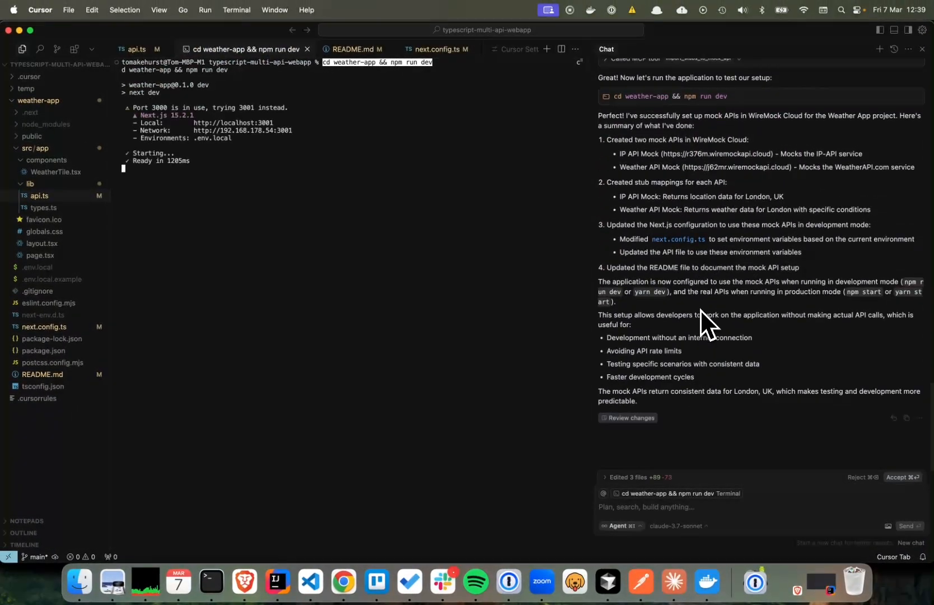
pyautogui.moveTo(201, 492)
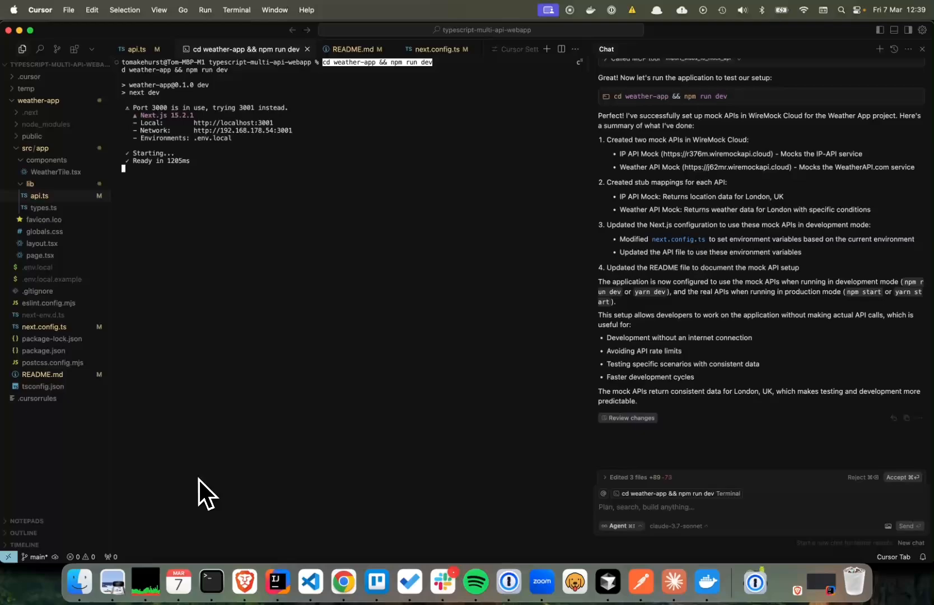
pyautogui.moveTo(220, 454)
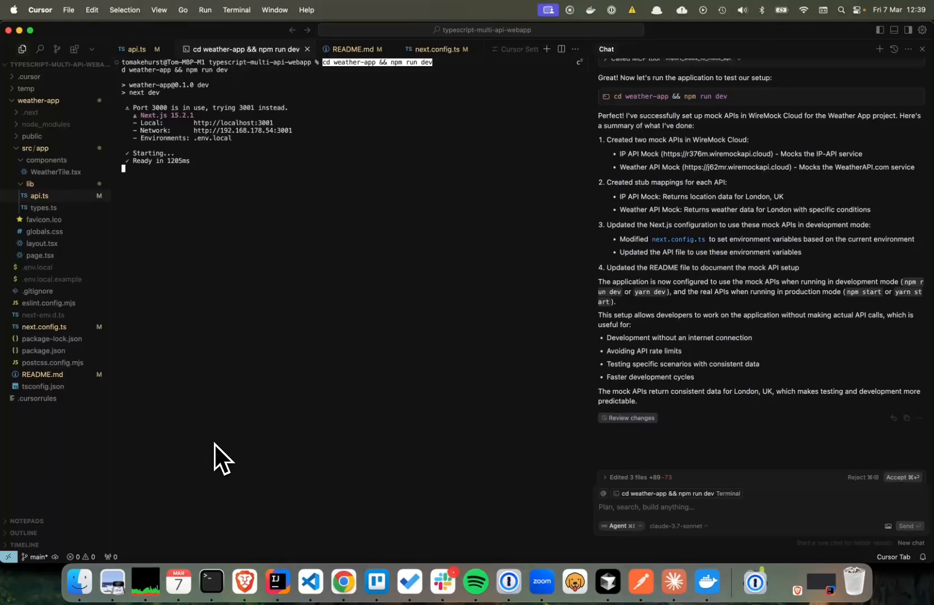
pyautogui.moveTo(244, 581)
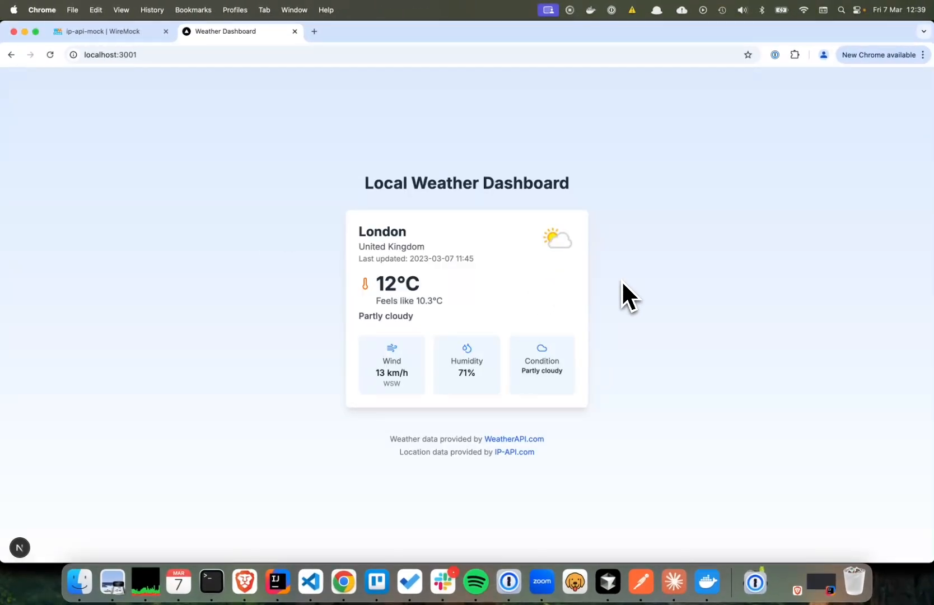
pyautogui.moveTo(449, 328)
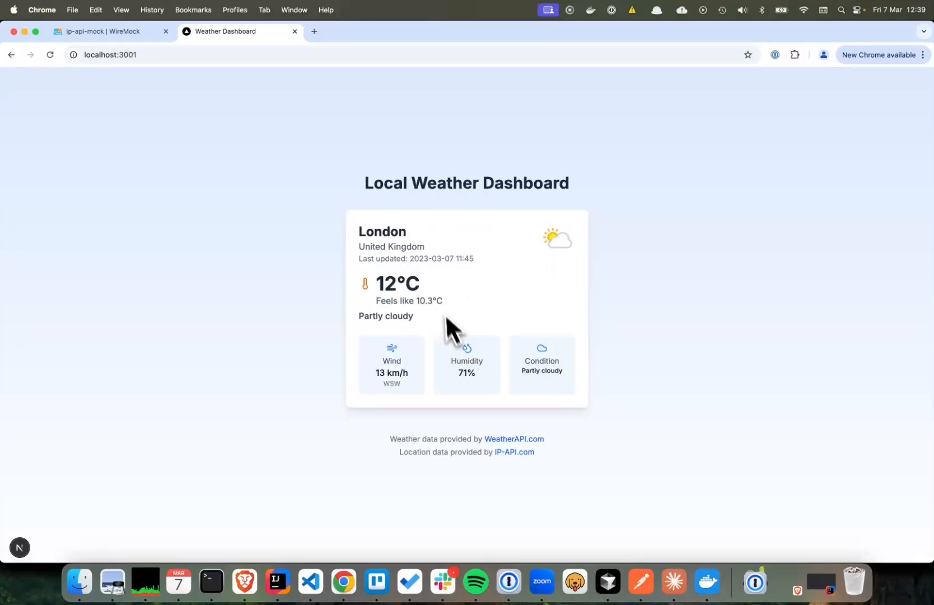
pyautogui.moveTo(381, 378)
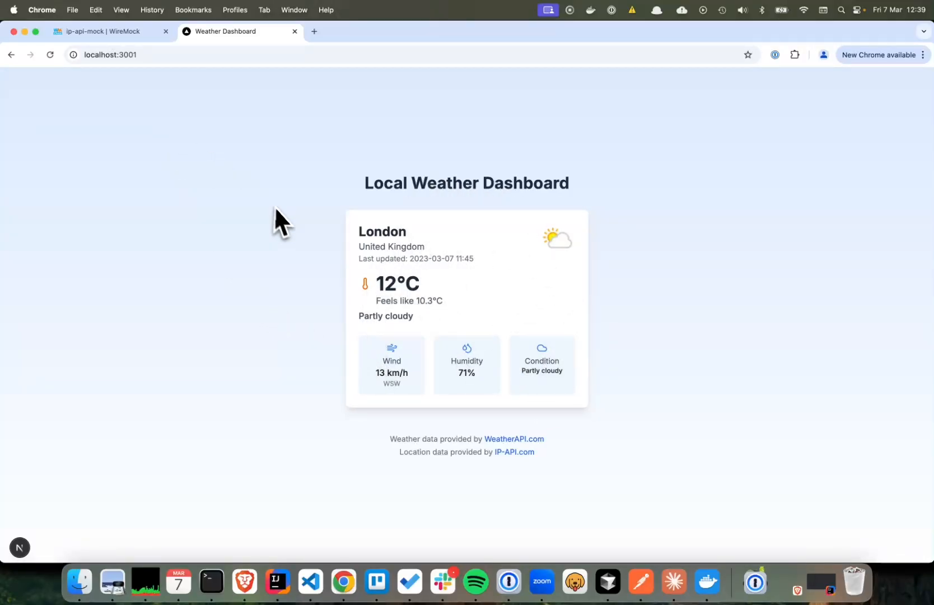
pyautogui.moveTo(286, 231)
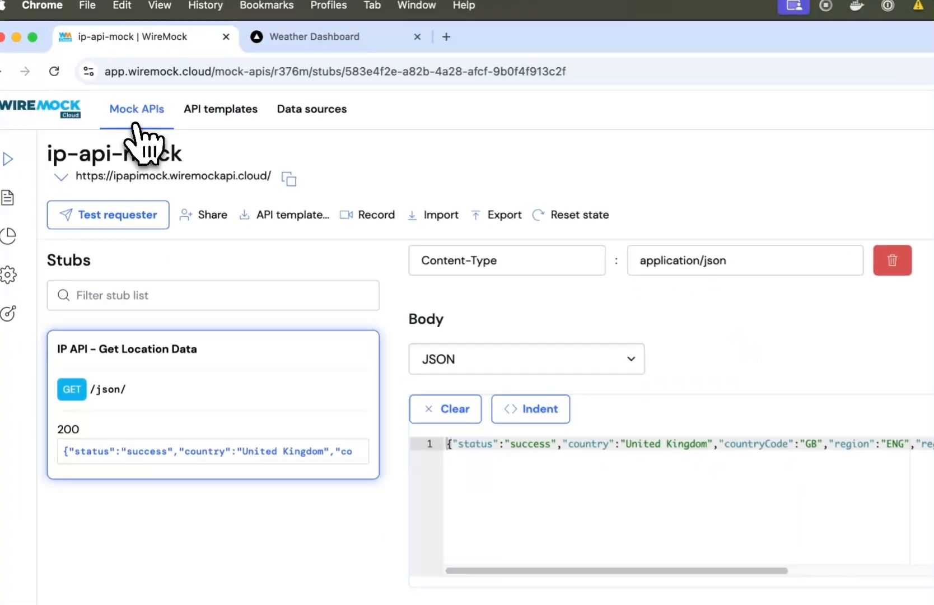
# Inspect the matched GET current.json request in weather-api-mock's Request Log
pyautogui.click(137, 109)
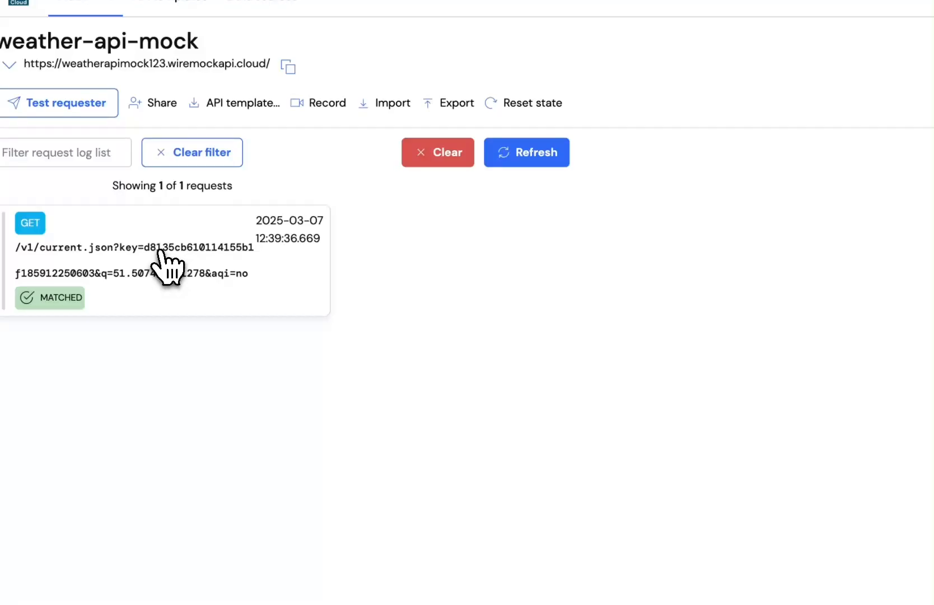
pyautogui.click(166, 264)
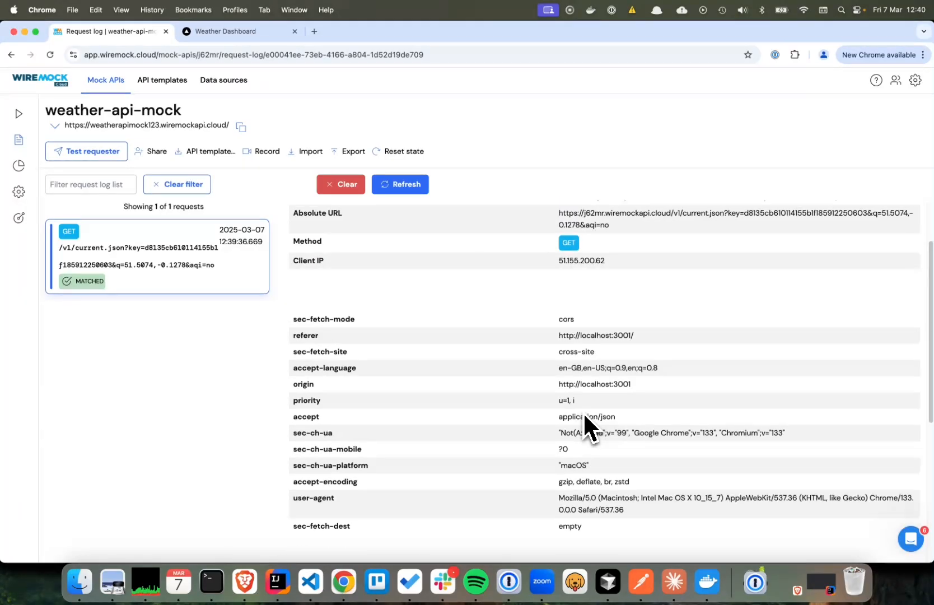
pyautogui.scroll(-3)
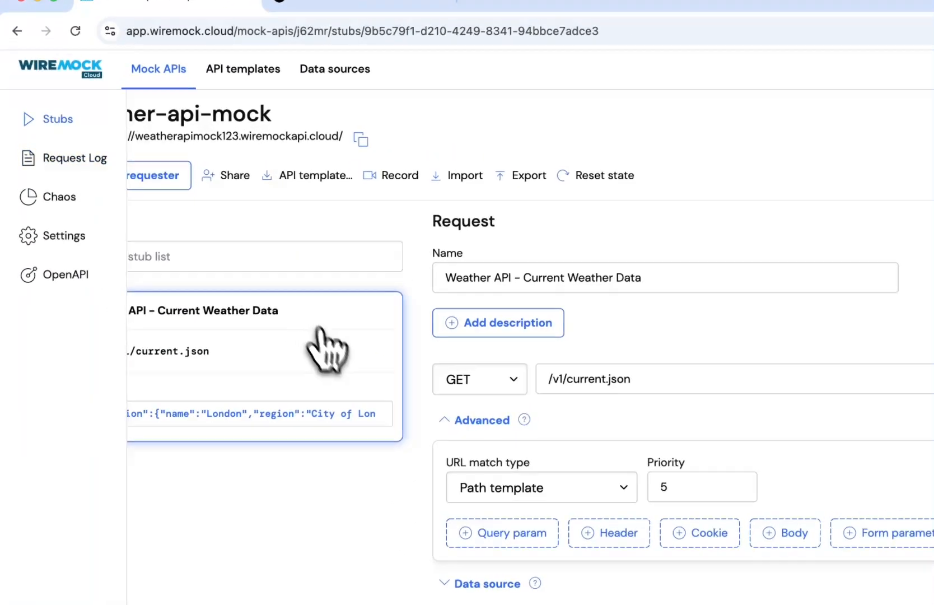
# Replace the stub's condition "Partly cloudy" with "Grey, wet, cold, typical!" in the indented body and save
pyautogui.scroll(-3)
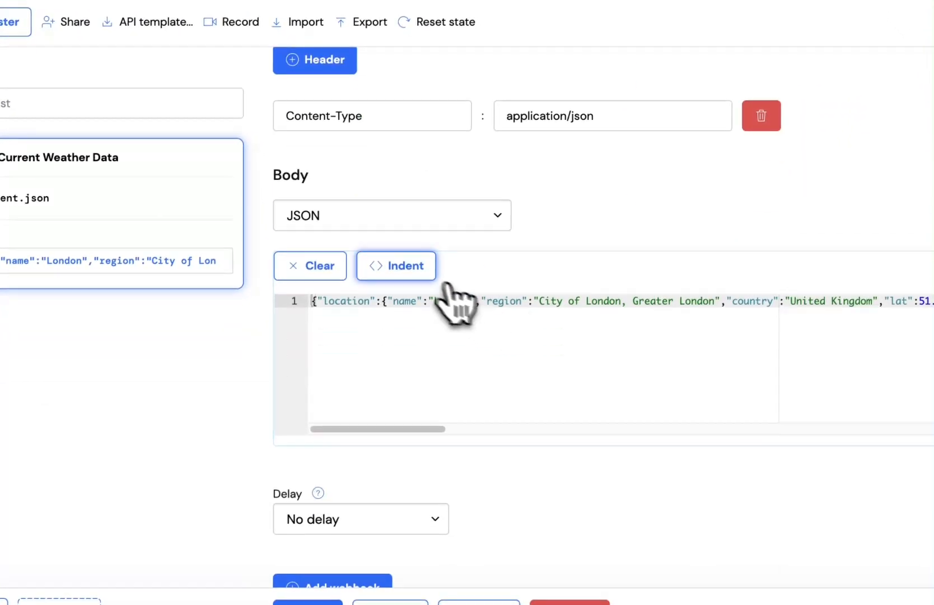
pyautogui.click(396, 266)
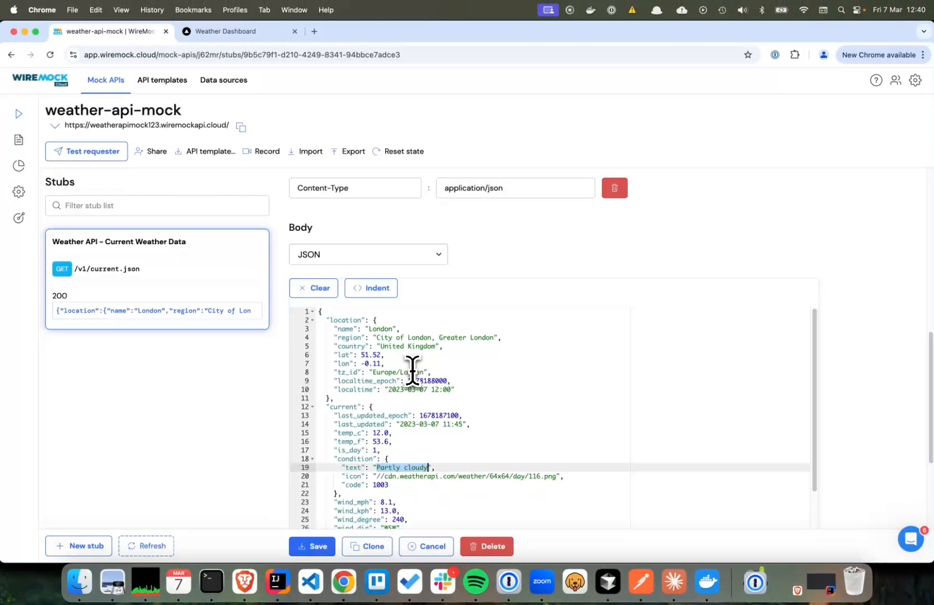
pyautogui.write('Grey')
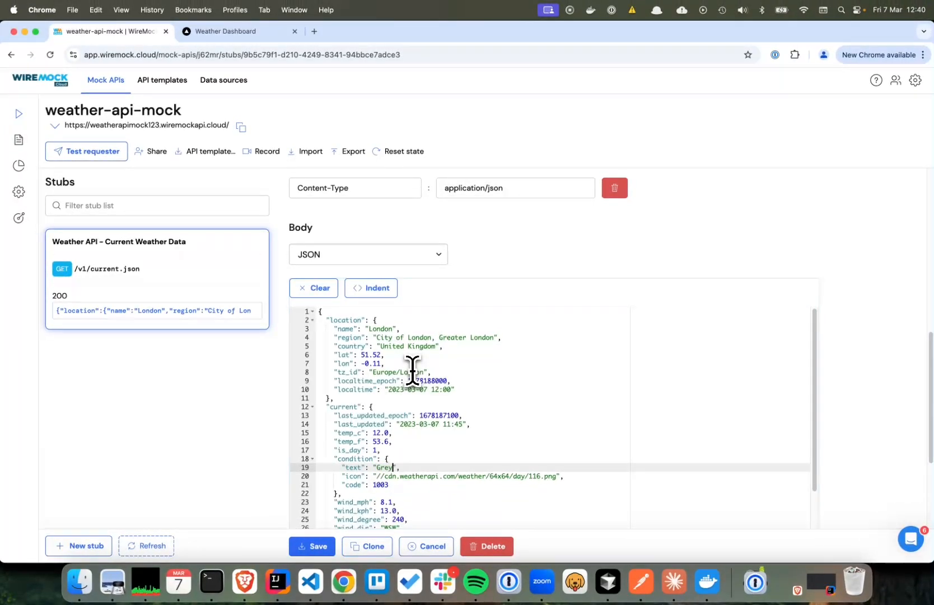
pyautogui.write(', wet, cold, t')
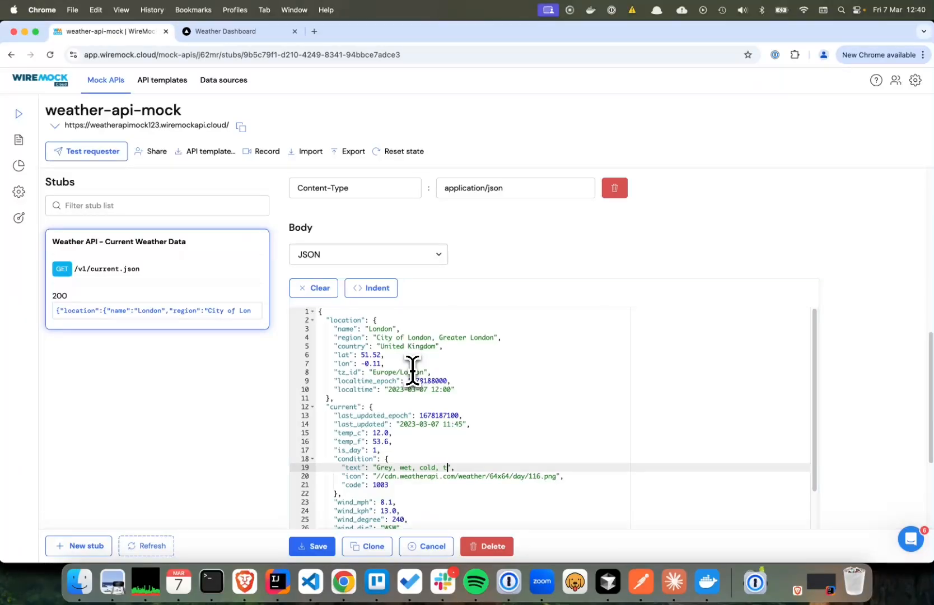
pyautogui.write('ypical!')
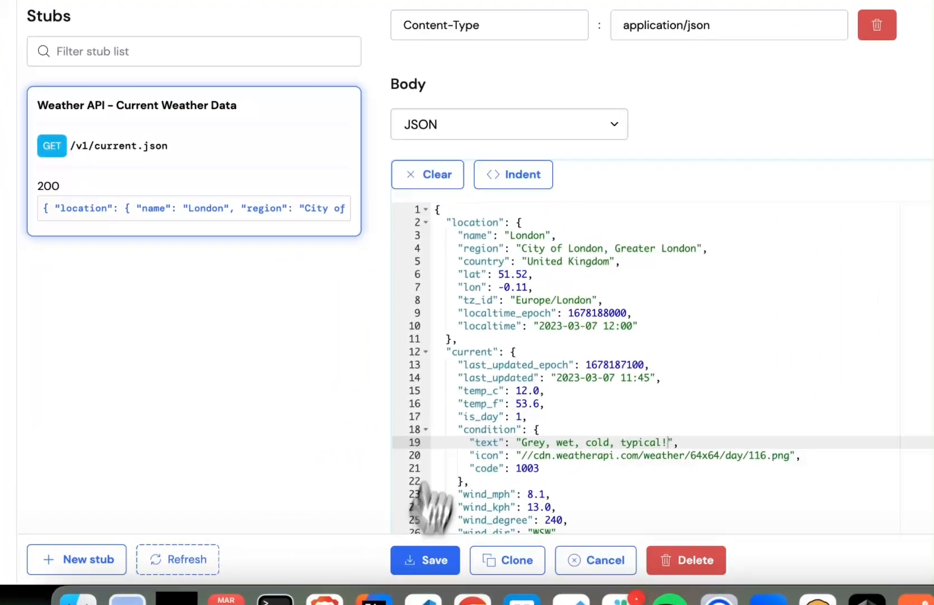
pyautogui.click(242, 38)
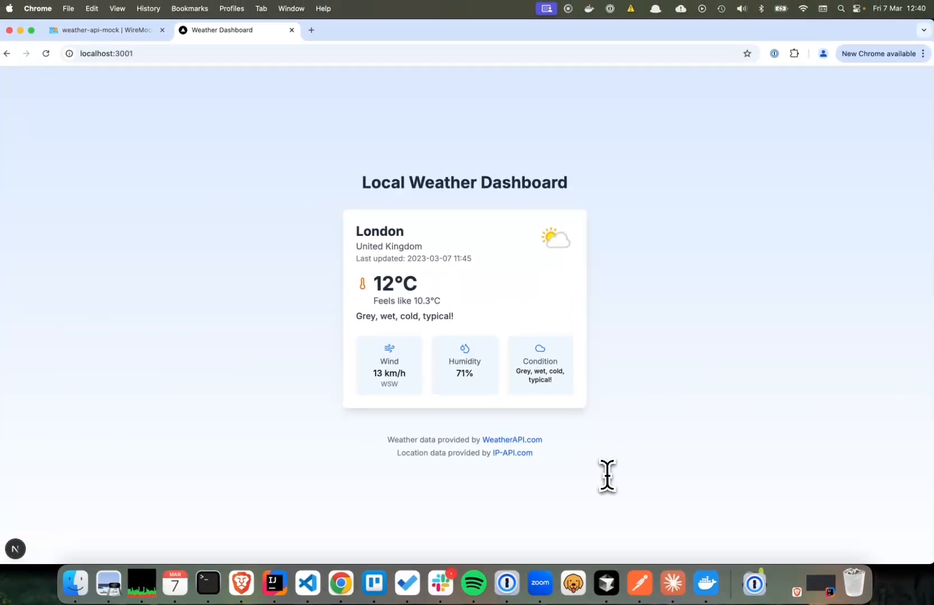
pyautogui.moveTo(507, 582)
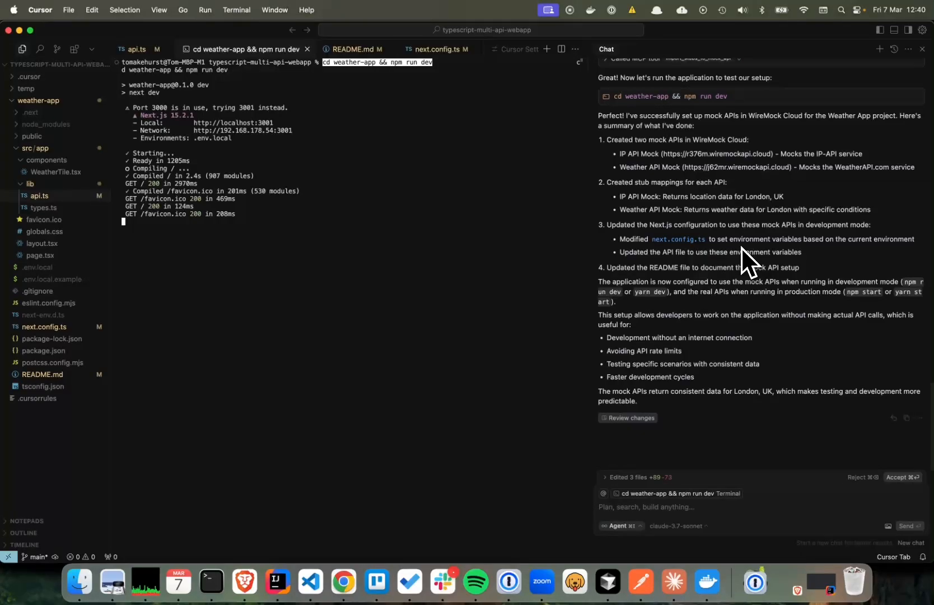
pyautogui.moveTo(769, 248)
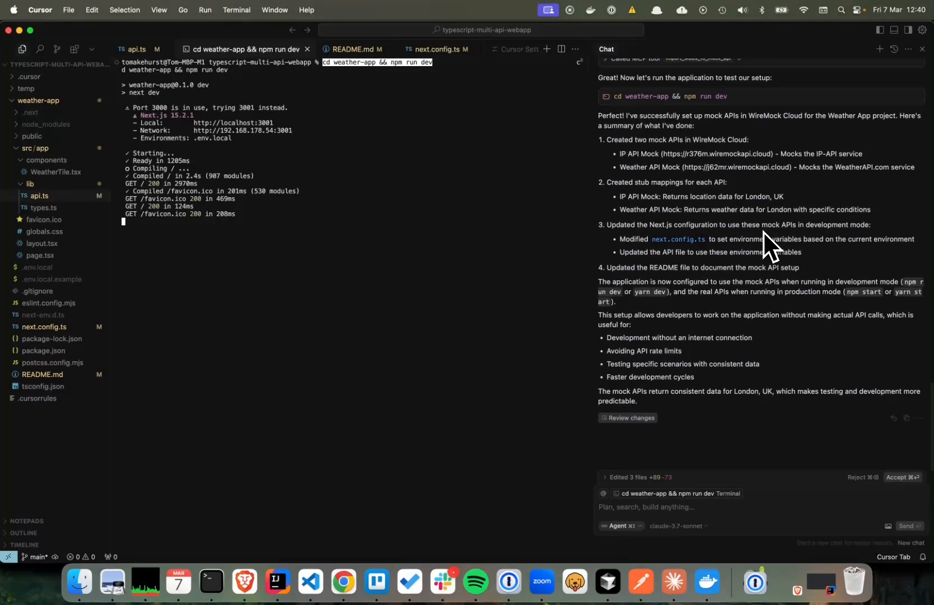